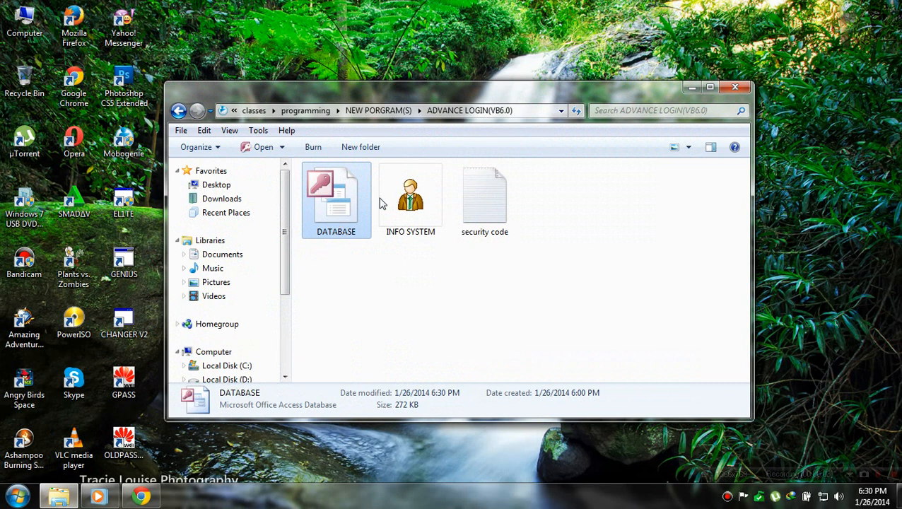
# Run the INFO SYSTEM login program, then open the DATABASE file in Microsoft Access.
pyautogui.click(410, 195)
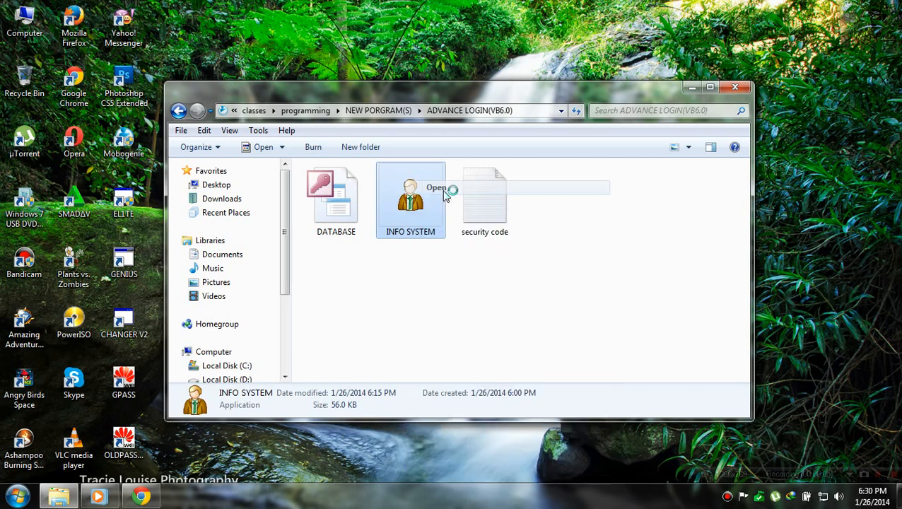
pyautogui.doubleClick(411, 191)
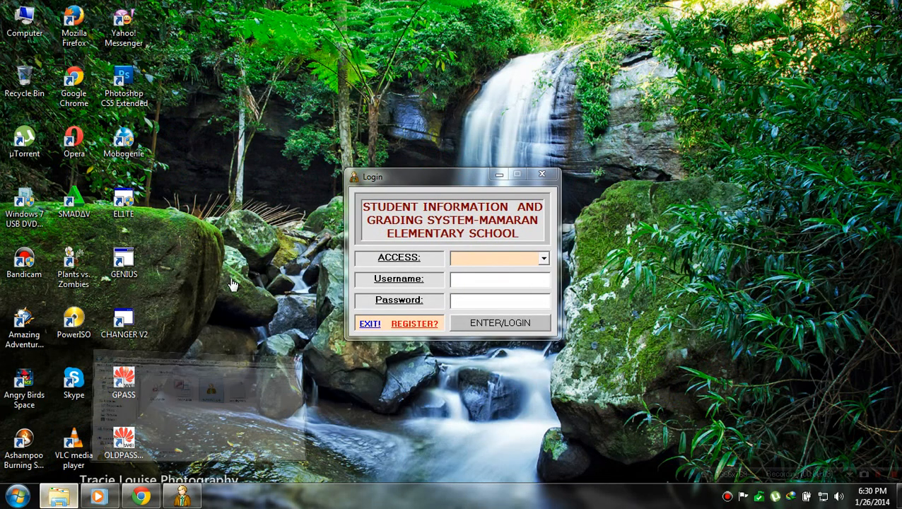
pyautogui.rightClick(410, 198)
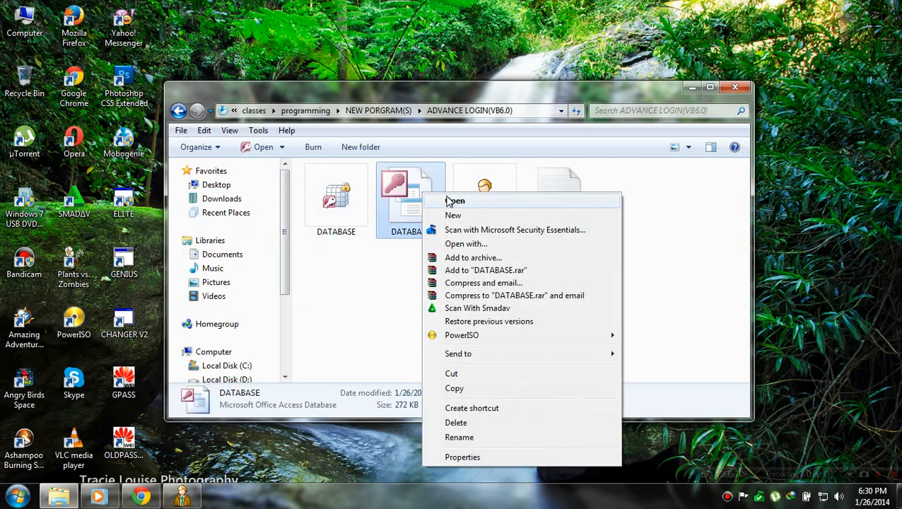
pyautogui.click(455, 201)
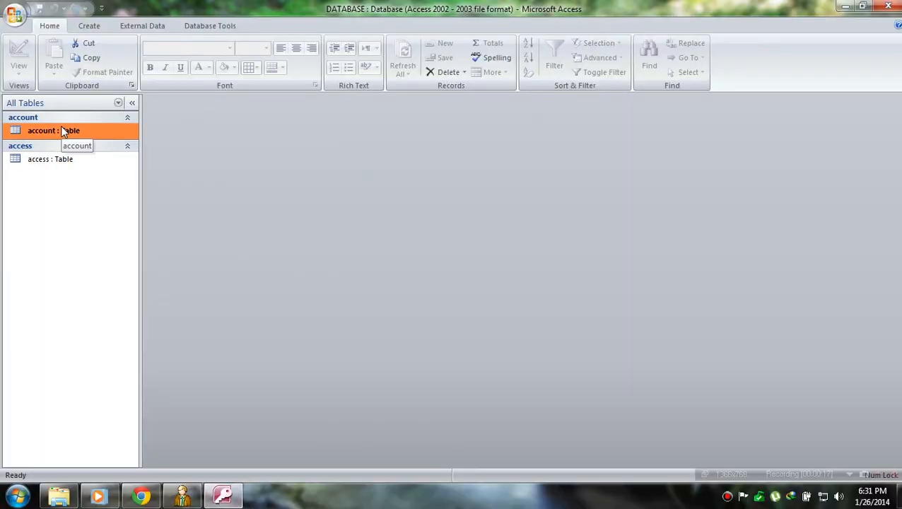
# View the account table (admin, francis, user, test) and the access table, returning to account.
pyautogui.doubleClick(54, 130)
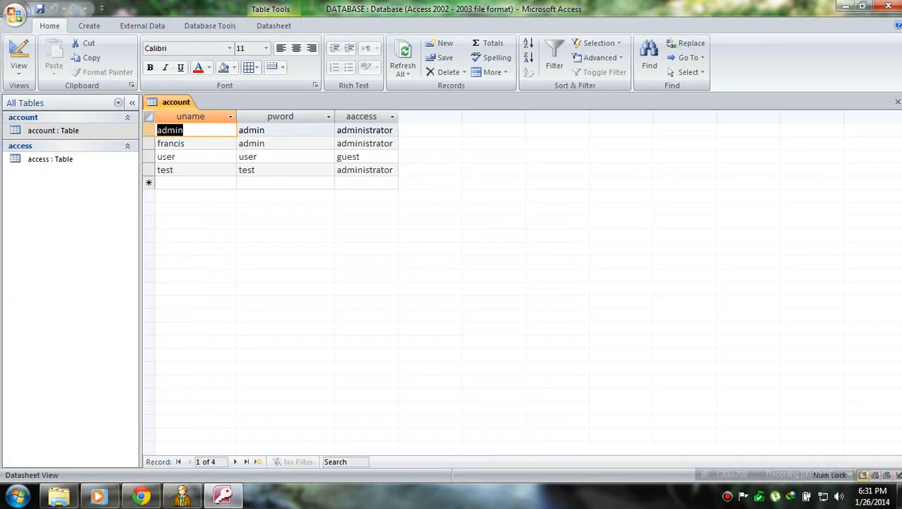
pyautogui.click(164, 170)
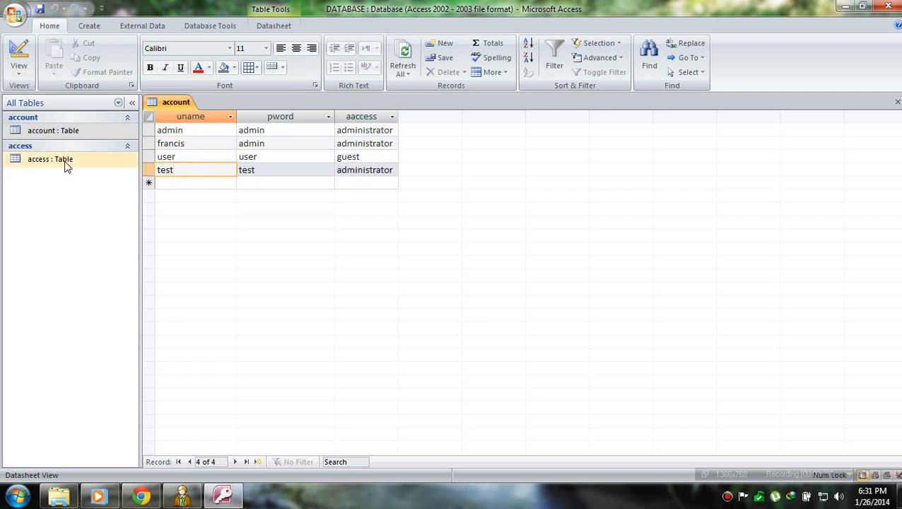
pyautogui.doubleClick(50, 159)
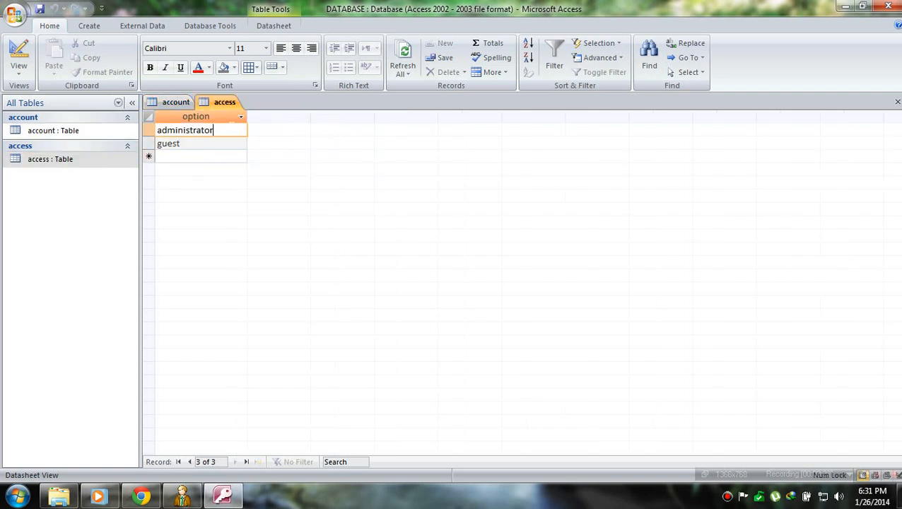
pyautogui.click(175, 102)
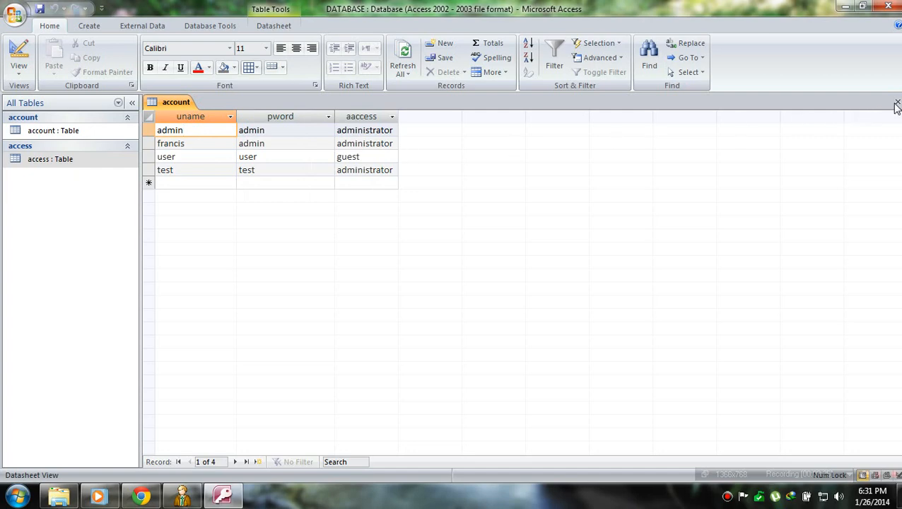
pyautogui.moveTo(897, 105)
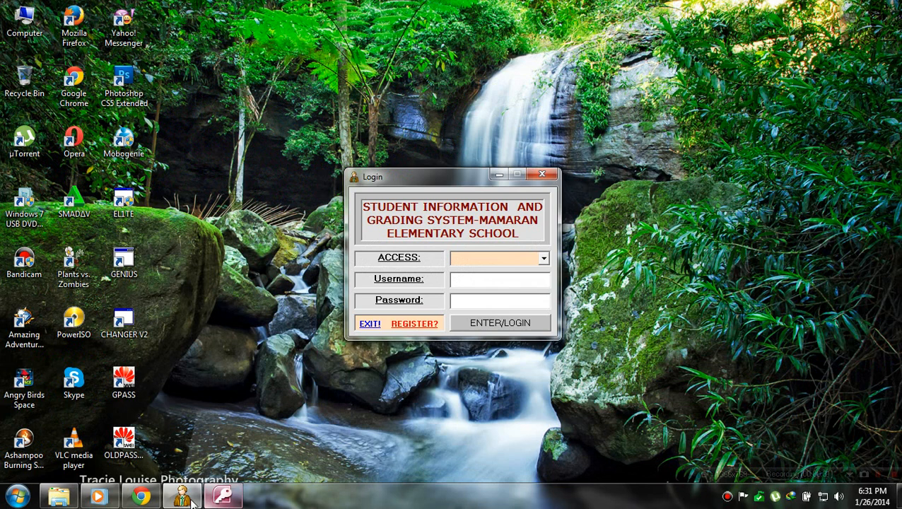
pyautogui.moveTo(414, 324)
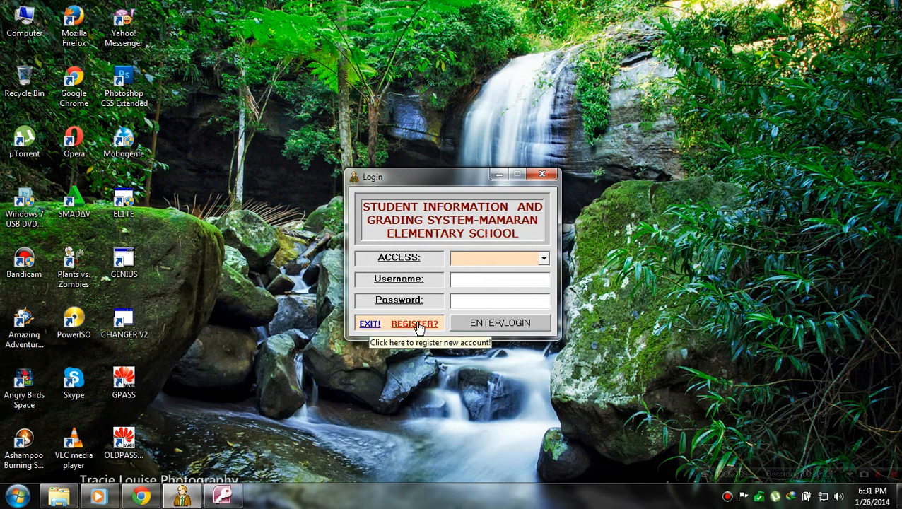
# Attempt to register guest account admin/admin and dismiss the username-already-taken message.
pyautogui.click(414, 323)
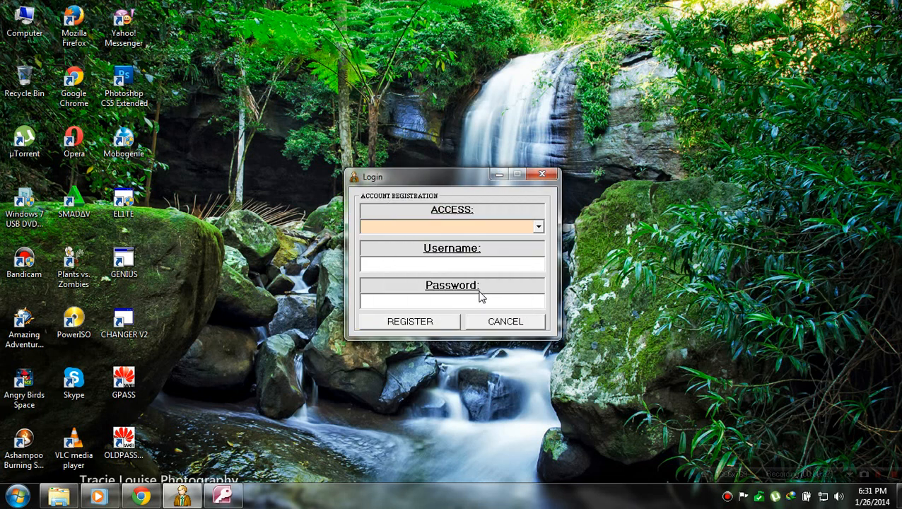
pyautogui.click(539, 226)
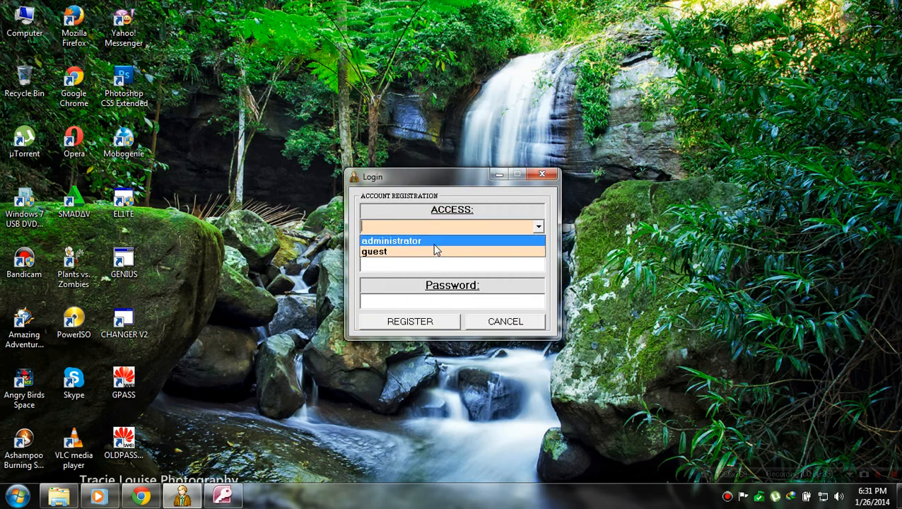
pyautogui.click(373, 251)
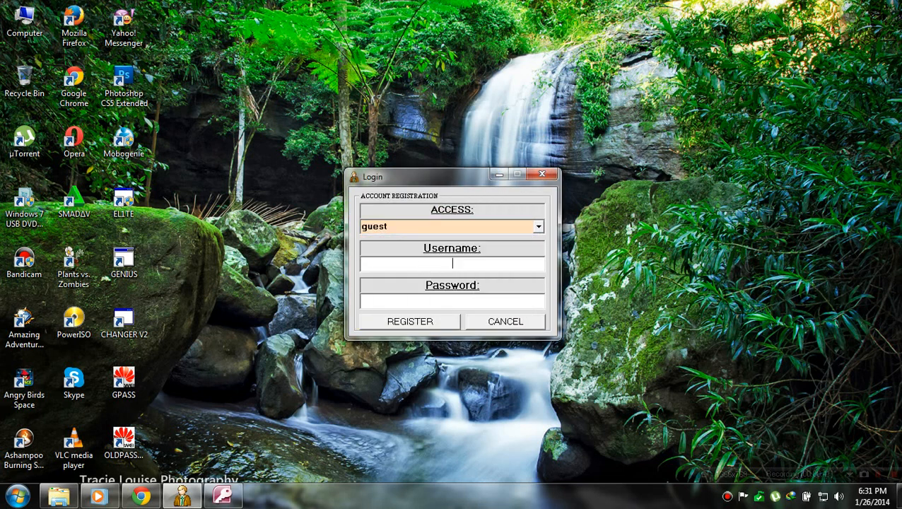
pyautogui.write('adm')
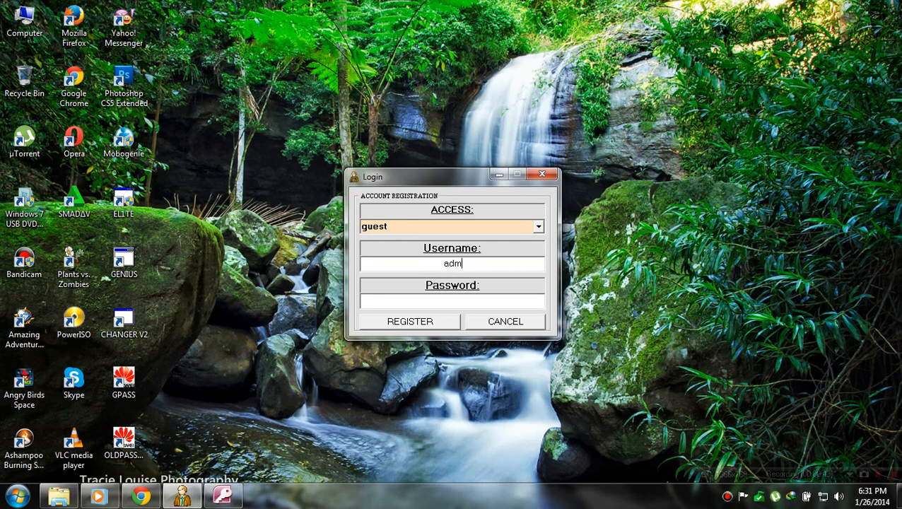
pyautogui.write('admin')
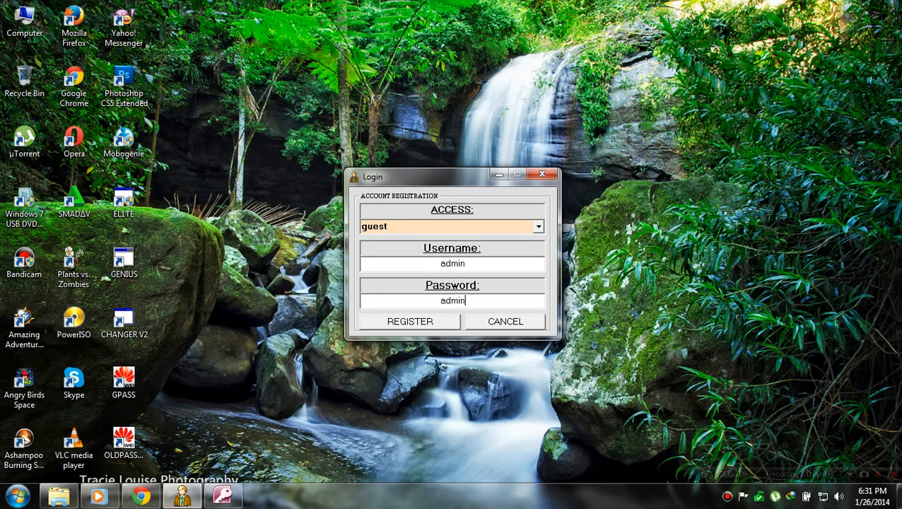
pyautogui.click(410, 322)
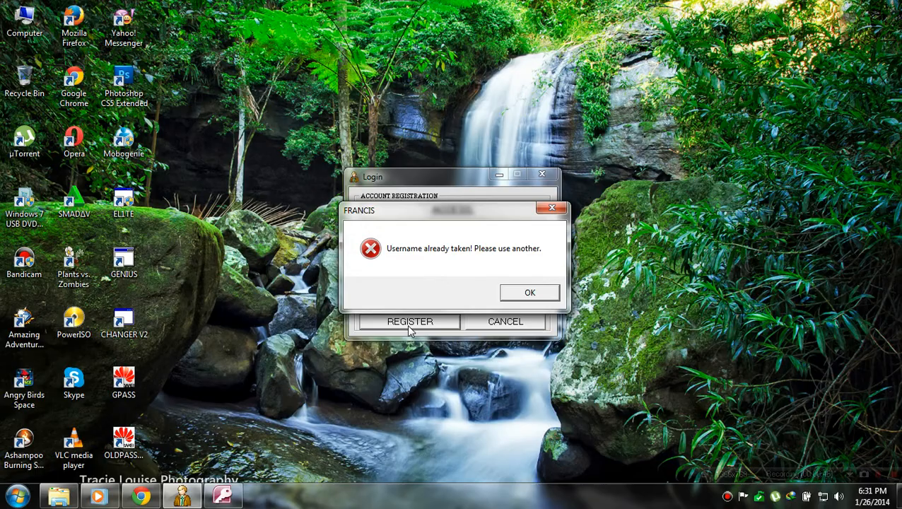
pyautogui.click(529, 292)
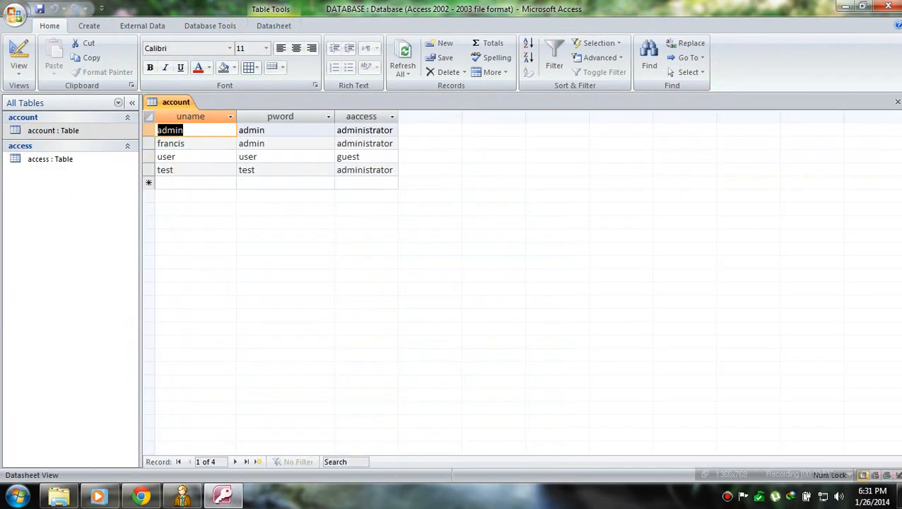
pyautogui.click(170, 143)
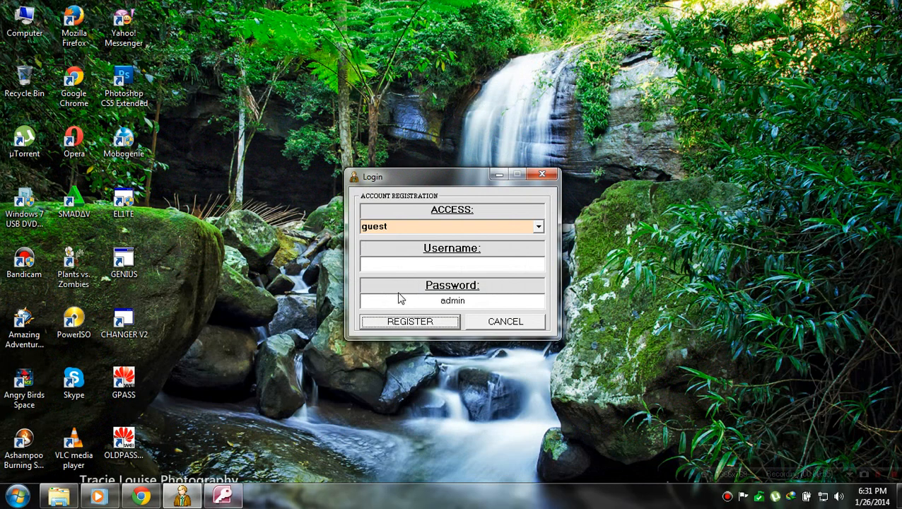
pyautogui.click(537, 227)
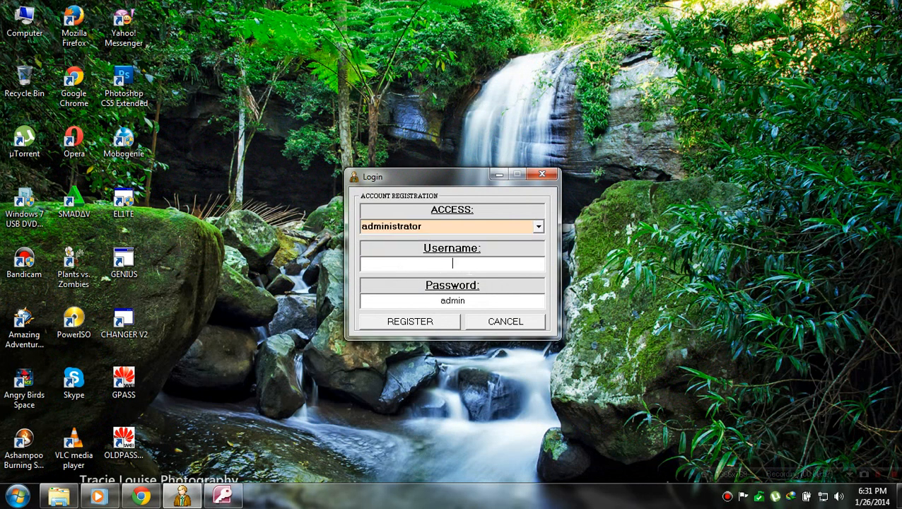
pyautogui.write('francis')
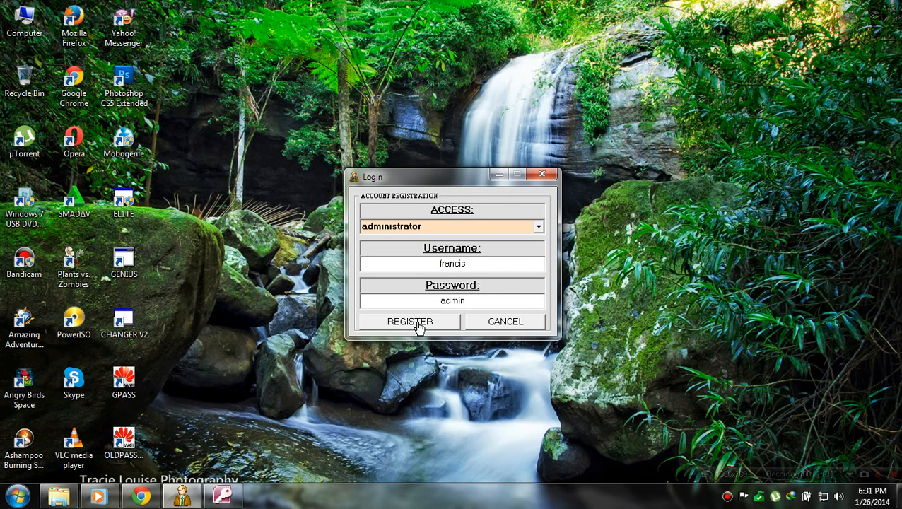
pyautogui.click(410, 323)
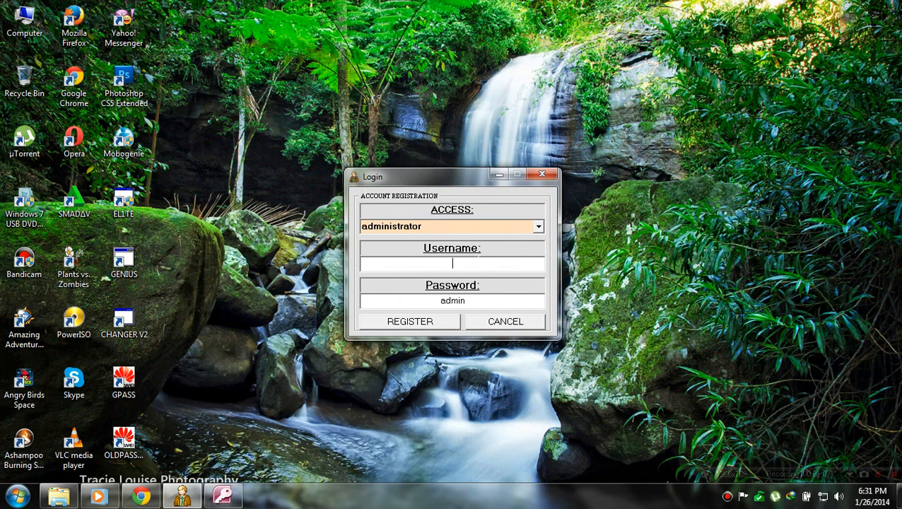
pyautogui.write('user')
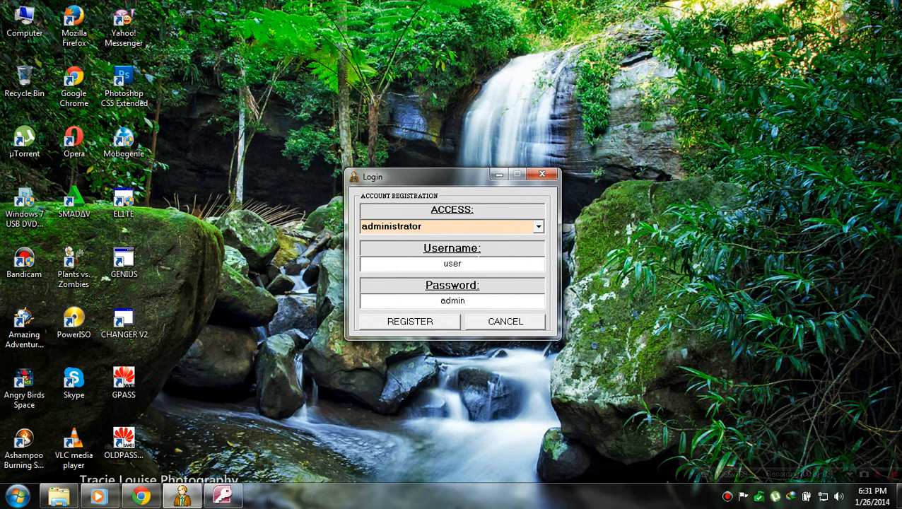
pyautogui.write('user')
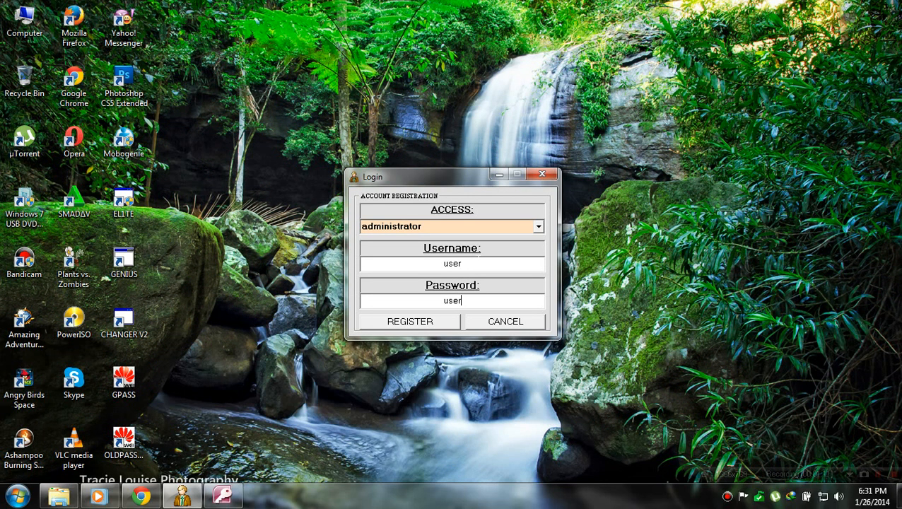
pyautogui.click(410, 321)
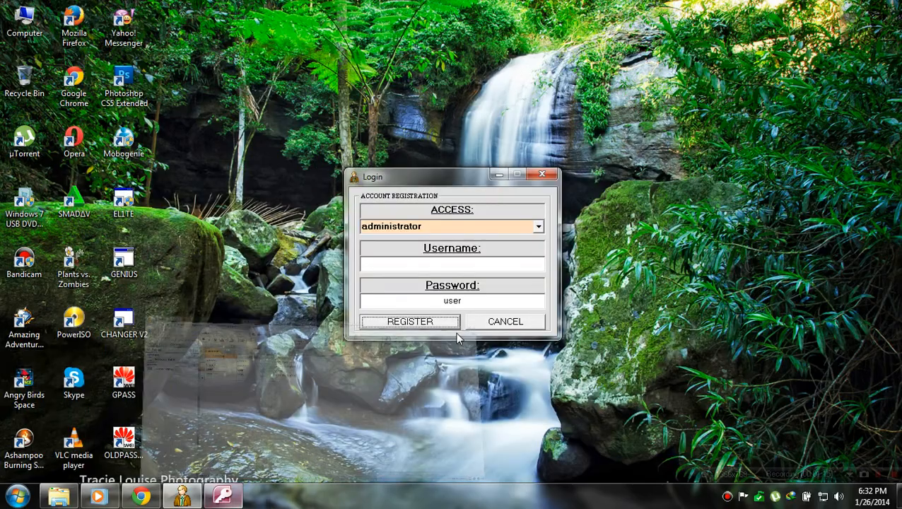
# Attempt to register guest accounts named user and test with password user.
pyautogui.click(538, 227)
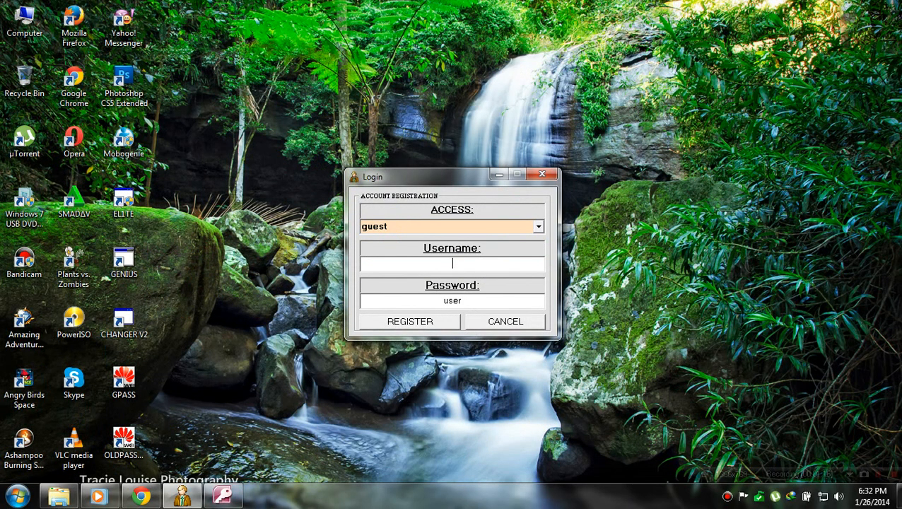
pyautogui.write('user')
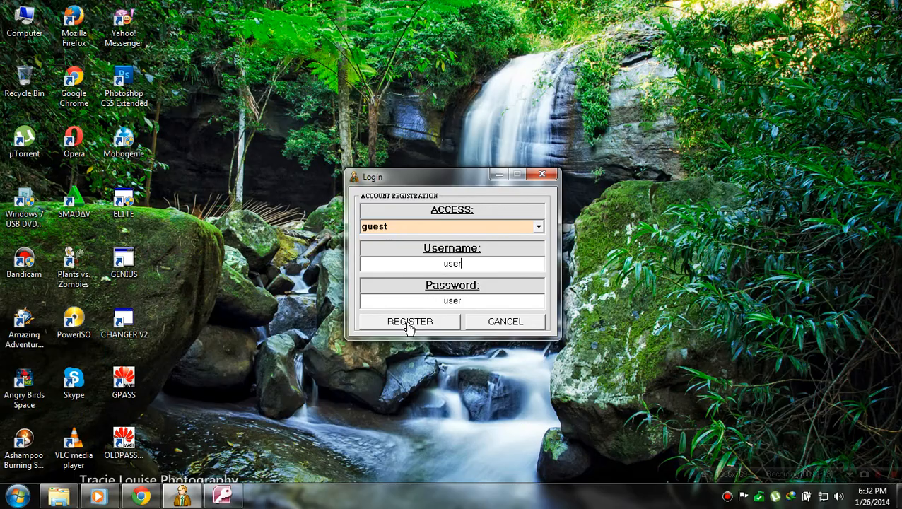
pyautogui.click(410, 321)
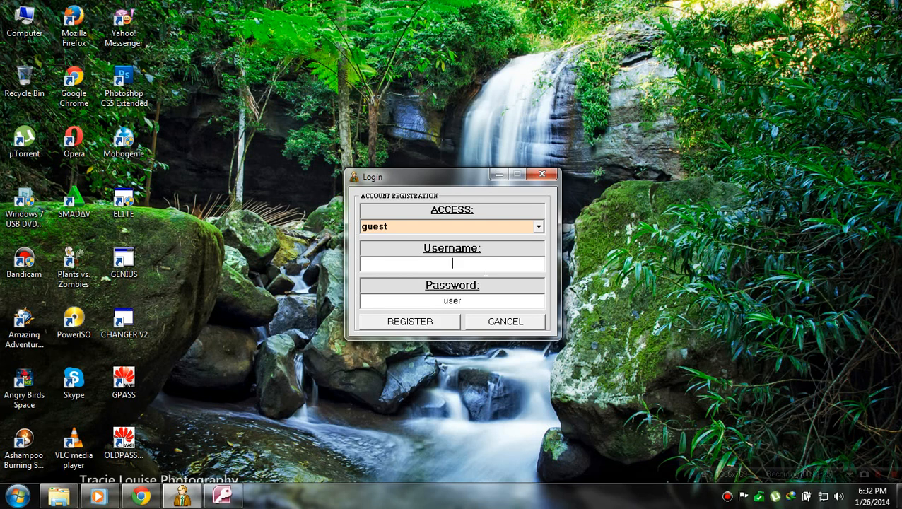
pyautogui.write('test')
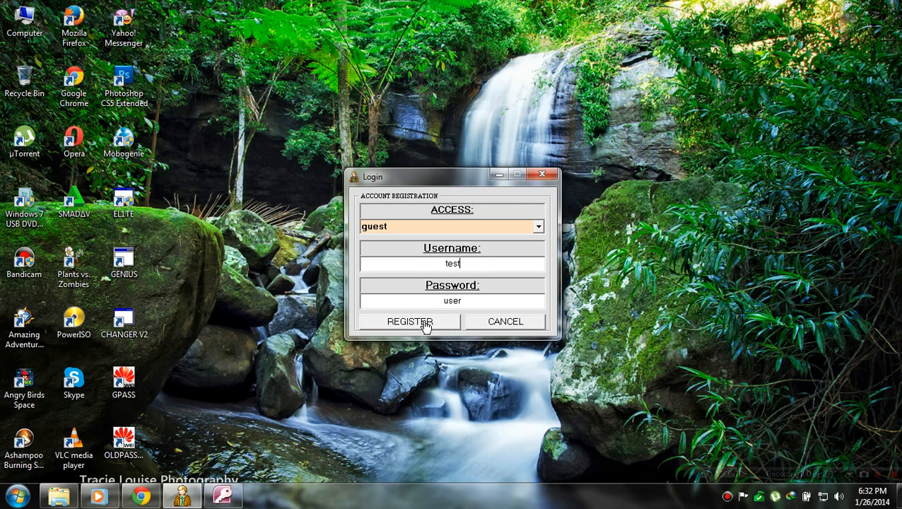
pyautogui.click(410, 321)
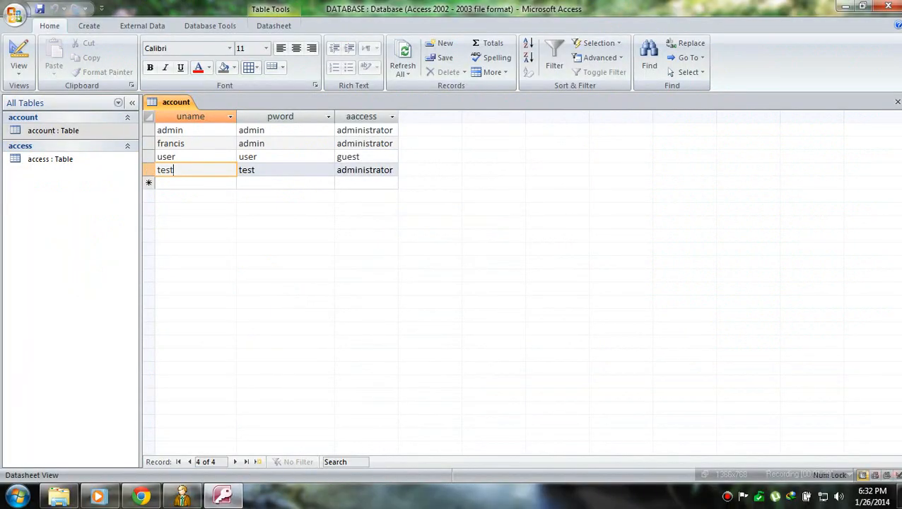
# Review the account table rows in Access and close the table.
pyautogui.click(170, 130)
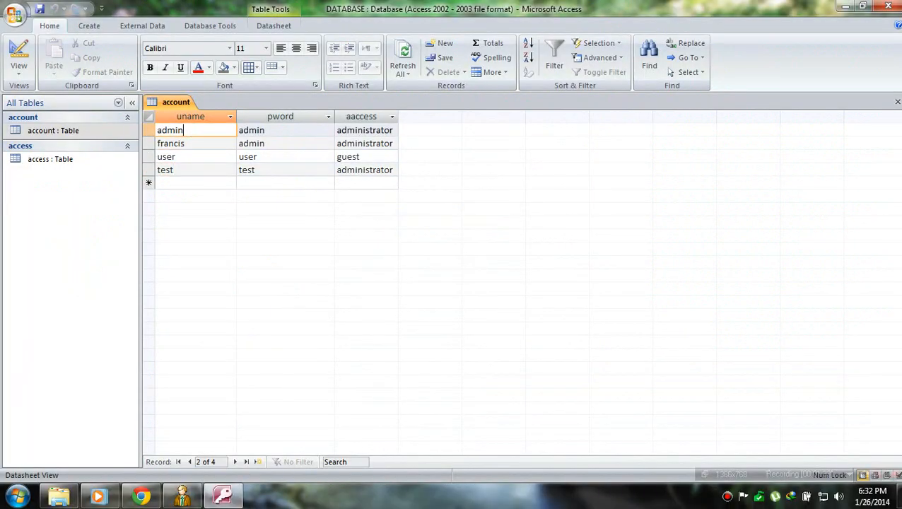
pyautogui.click(164, 170)
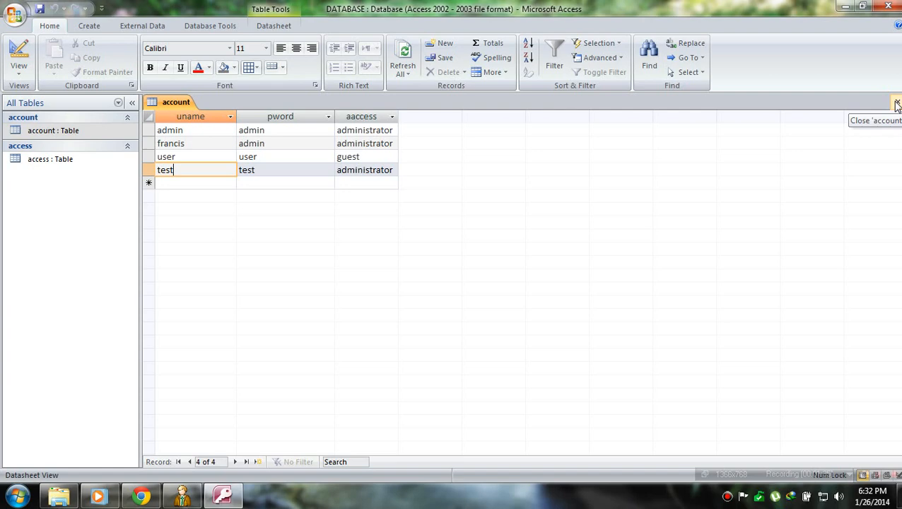
pyautogui.click(897, 102)
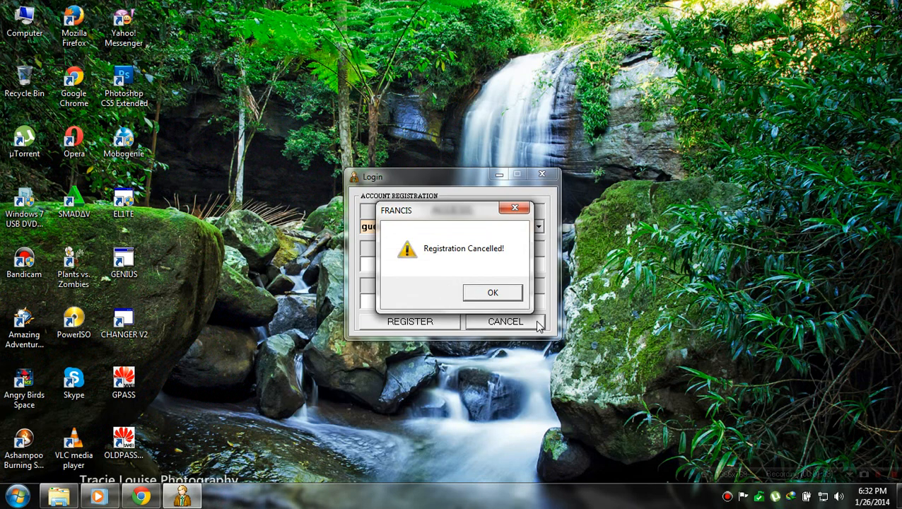
# Dismiss the Registration Cancelled notice and pass the security code prompt.
pyautogui.click(494, 293)
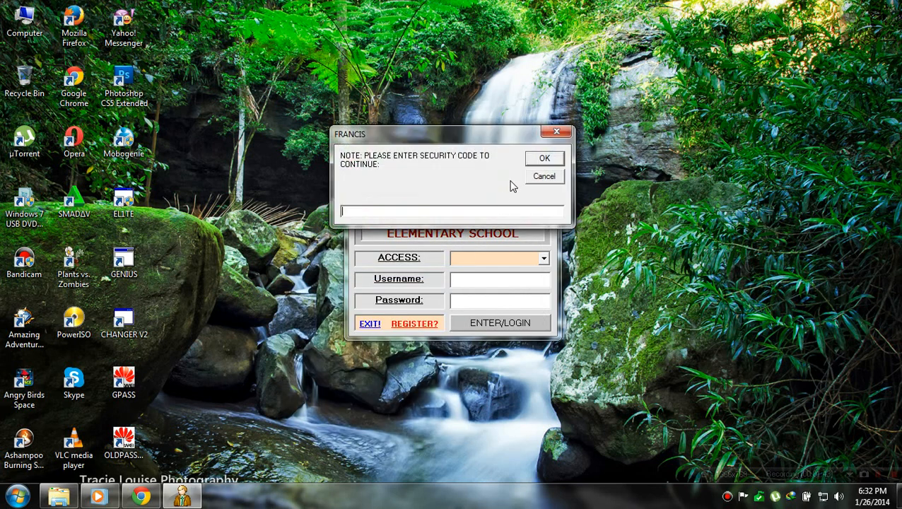
pyautogui.click(544, 158)
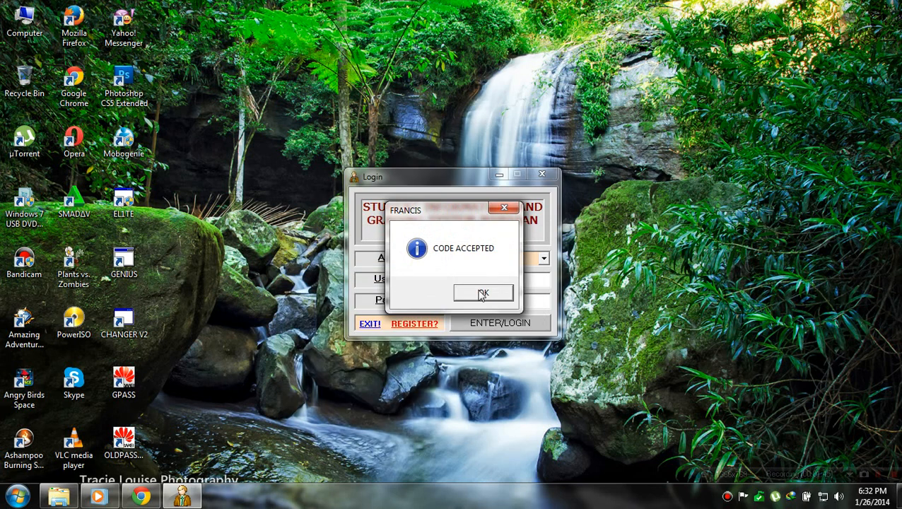
pyautogui.click(484, 293)
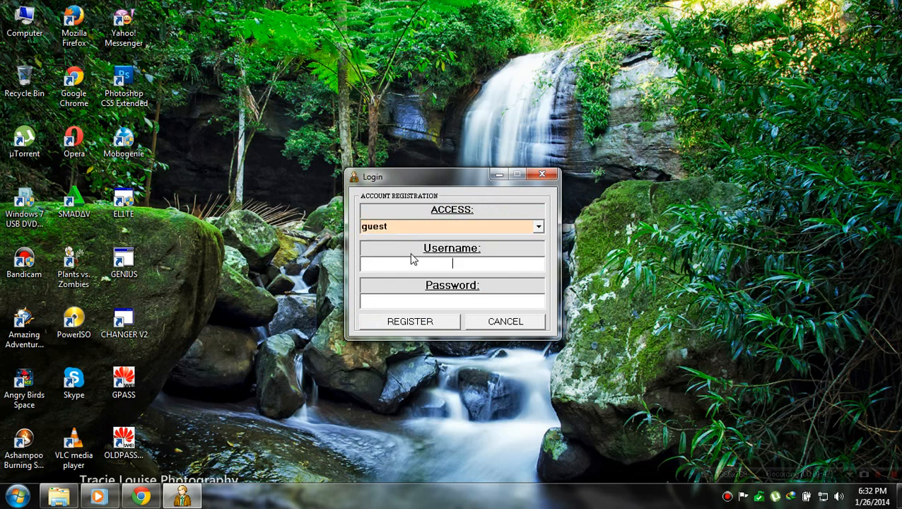
# Register a new guest account with username guest and password guest, acknowledging the success message.
pyautogui.write('guest')
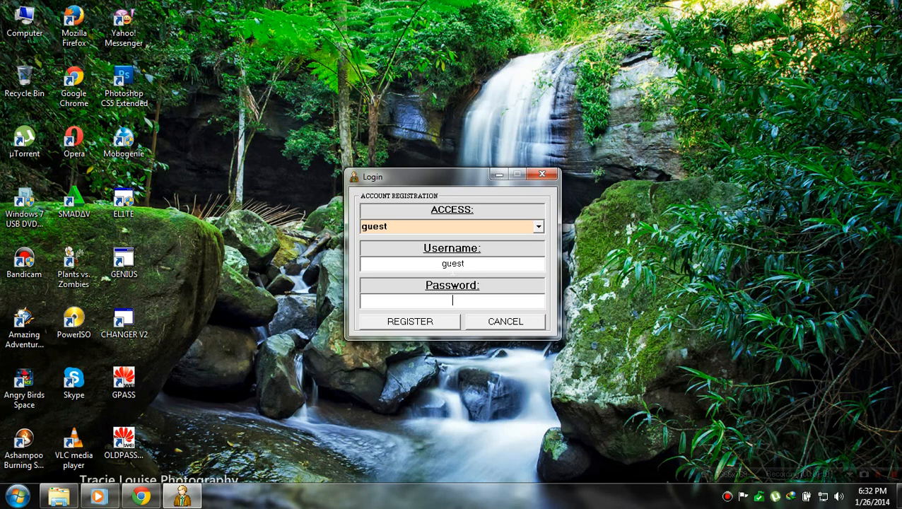
pyautogui.write('g')
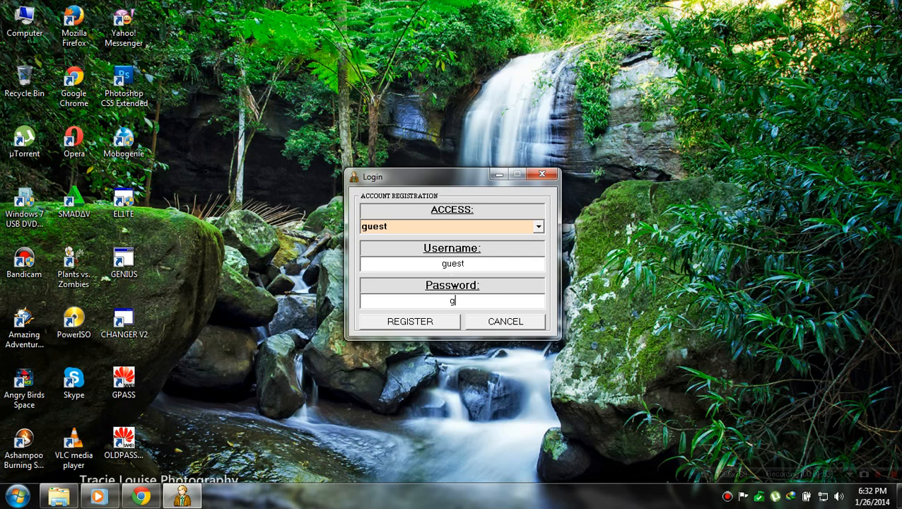
pyautogui.write('uest')
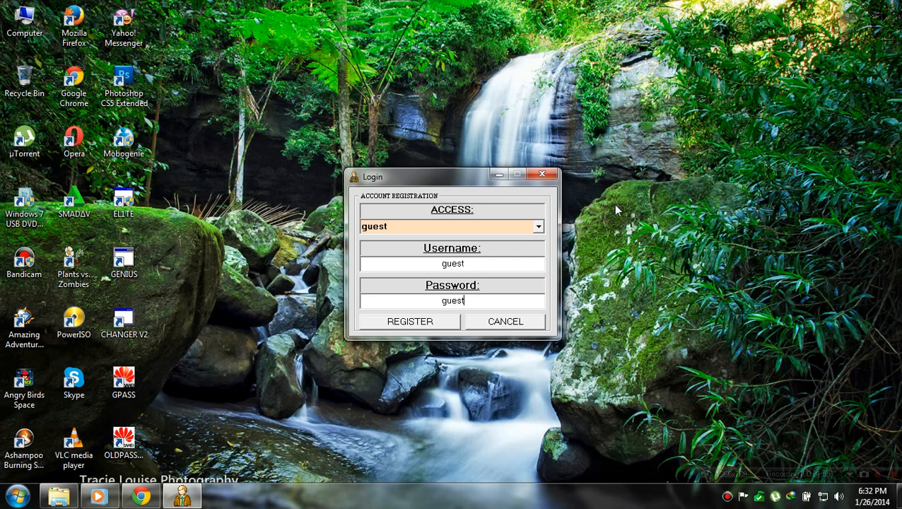
pyautogui.click(410, 321)
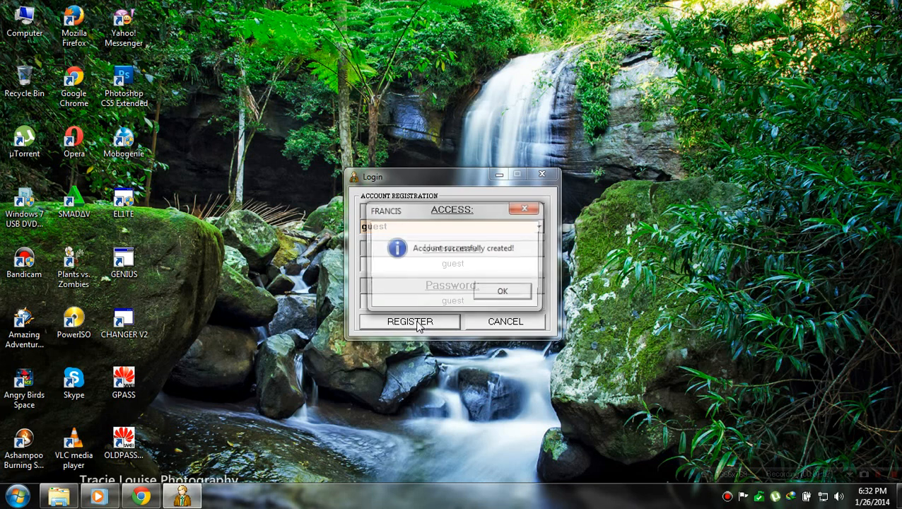
pyautogui.click(502, 291)
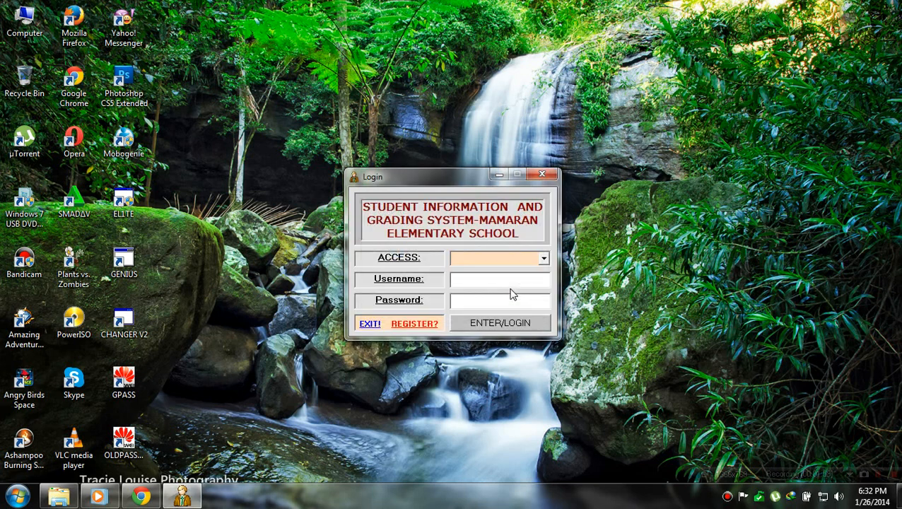
pyautogui.moveTo(416, 319)
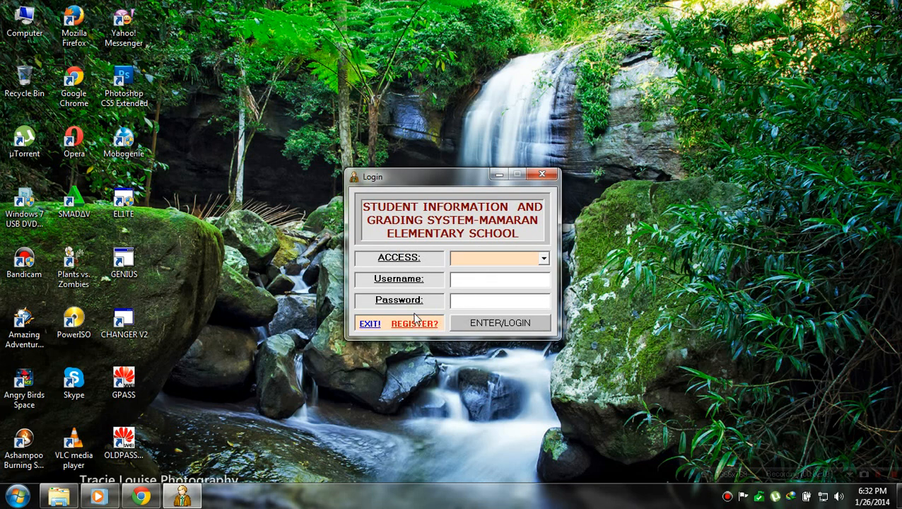
# Choose guest access on the login form, reopen the account table in Access and return to the login program.
pyautogui.click(544, 258)
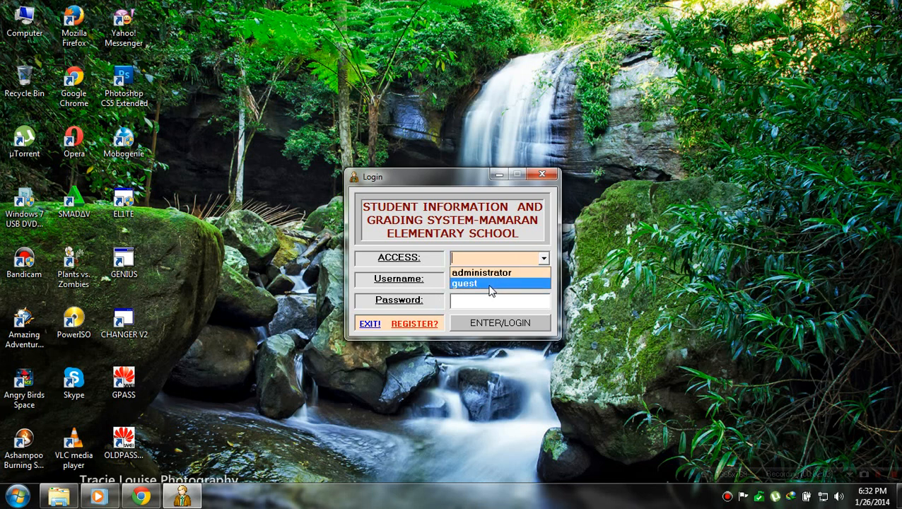
pyautogui.click(543, 258)
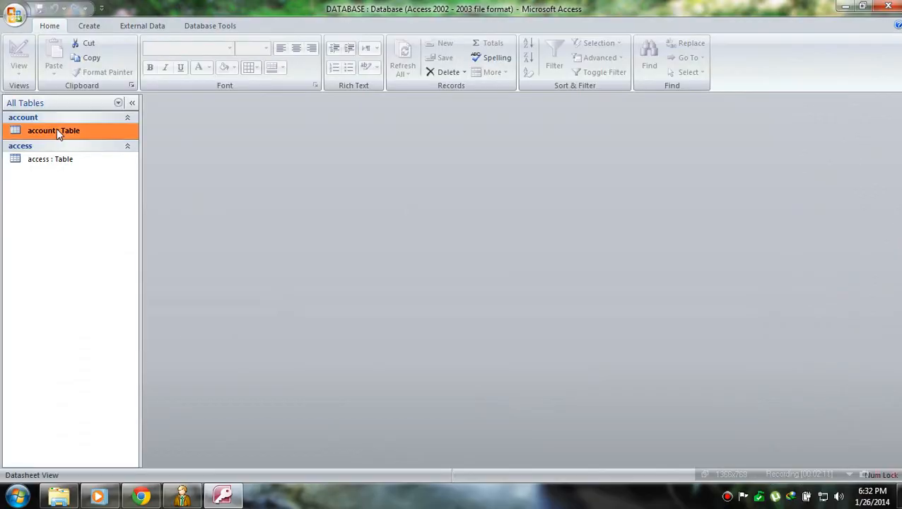
pyautogui.doubleClick(54, 130)
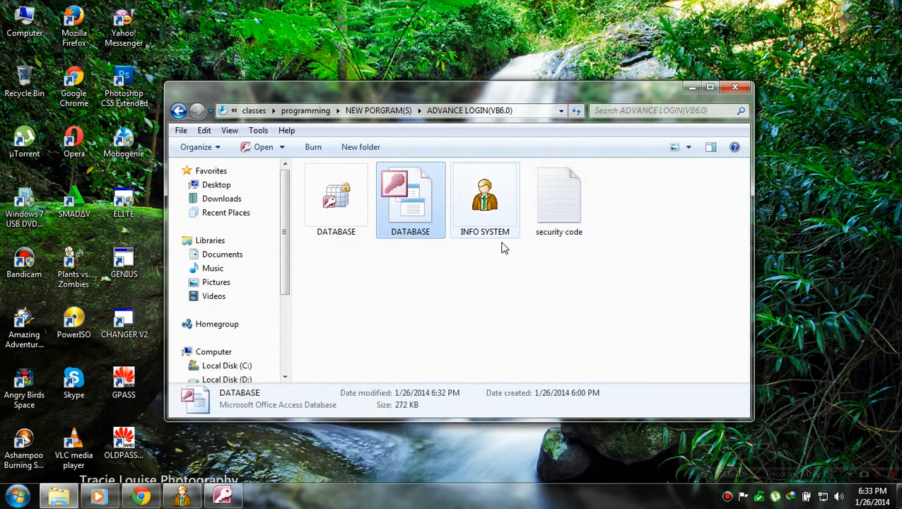
pyautogui.doubleClick(483, 195)
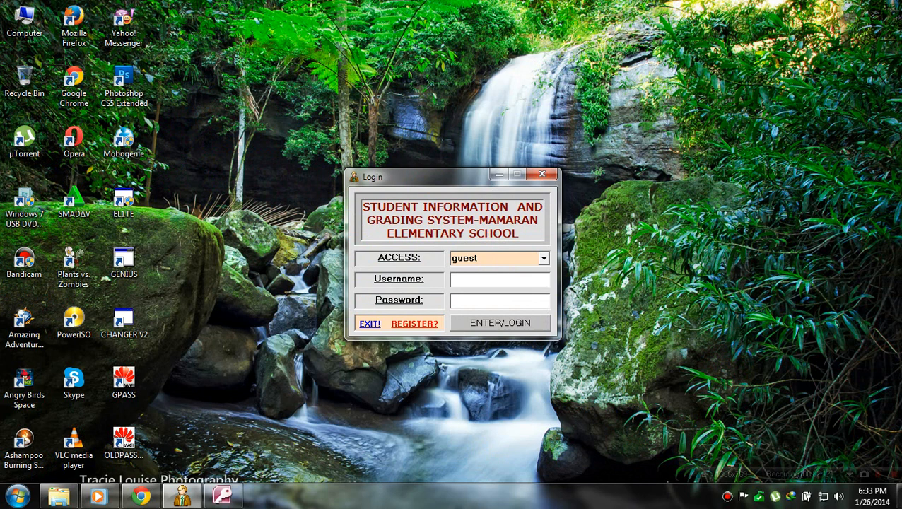
# Log in as guest/guest with guest access to the Home window, then log out via File > Logout.
pyautogui.write('guest')
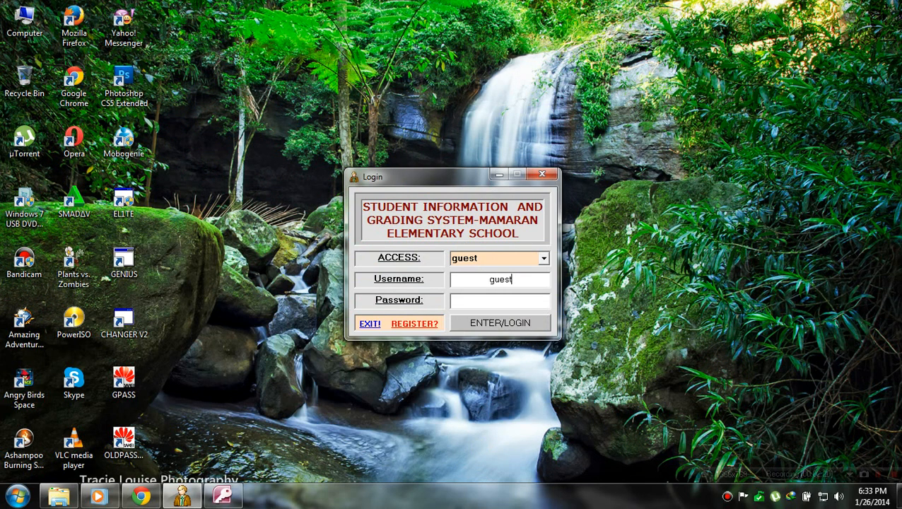
pyautogui.write('guest')
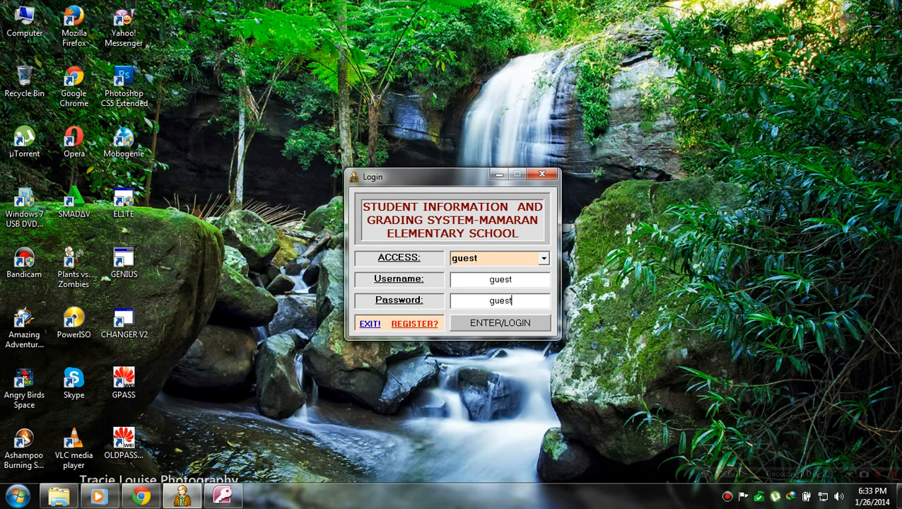
pyautogui.click(224, 495)
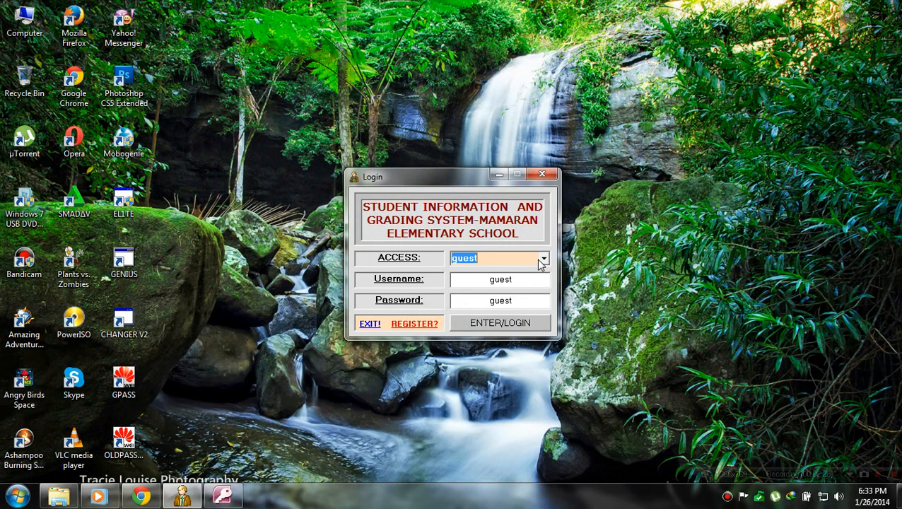
pyautogui.click(501, 323)
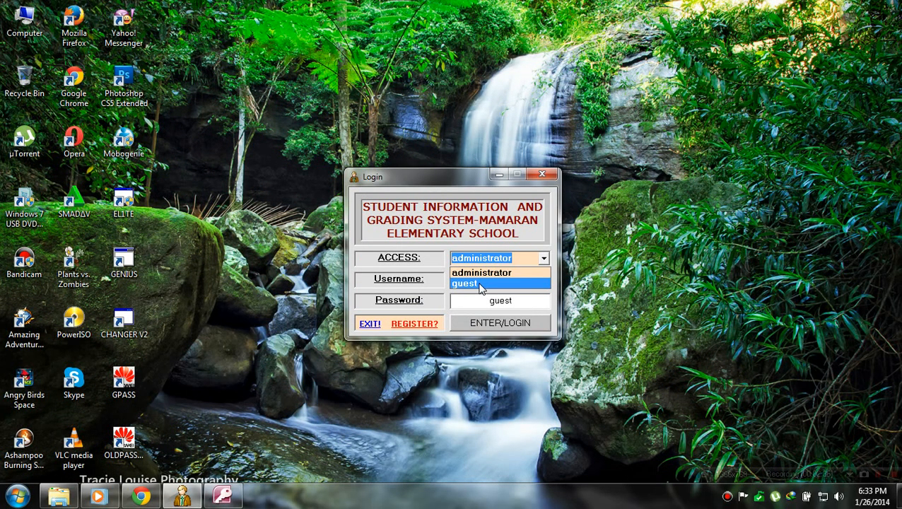
pyautogui.click(501, 323)
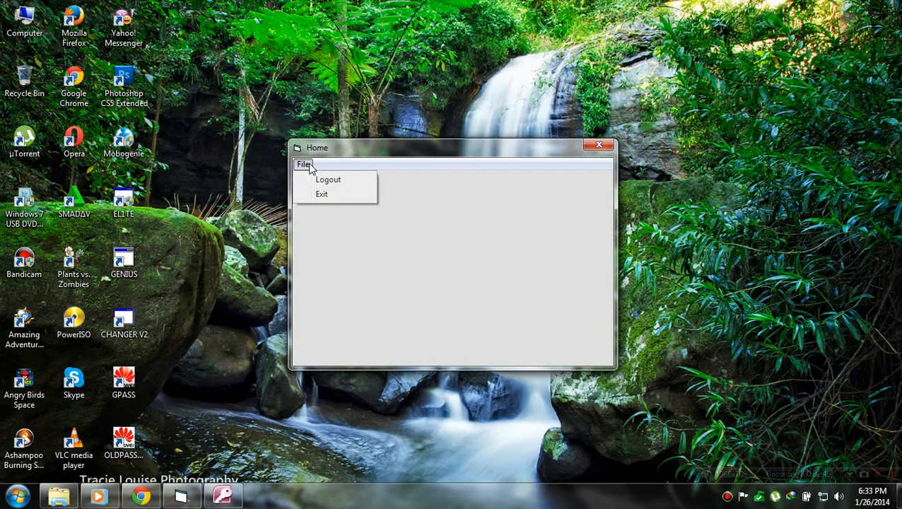
pyautogui.click(328, 178)
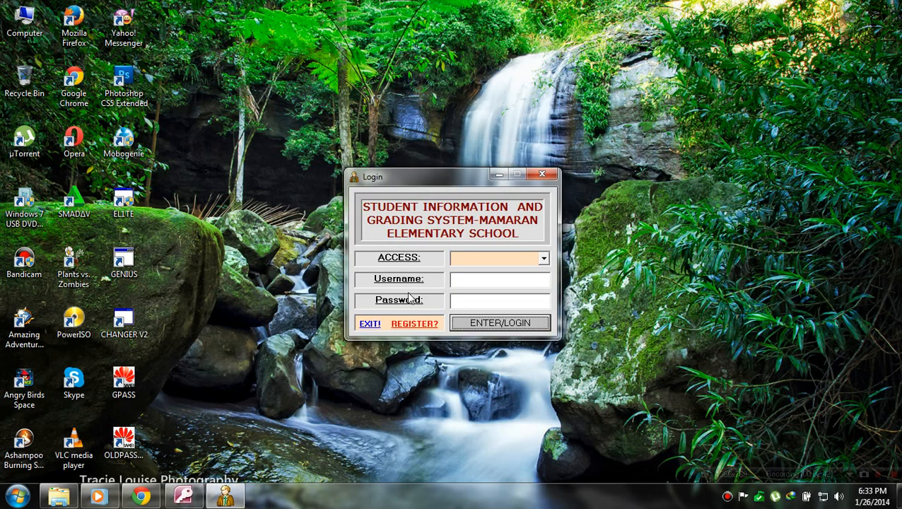